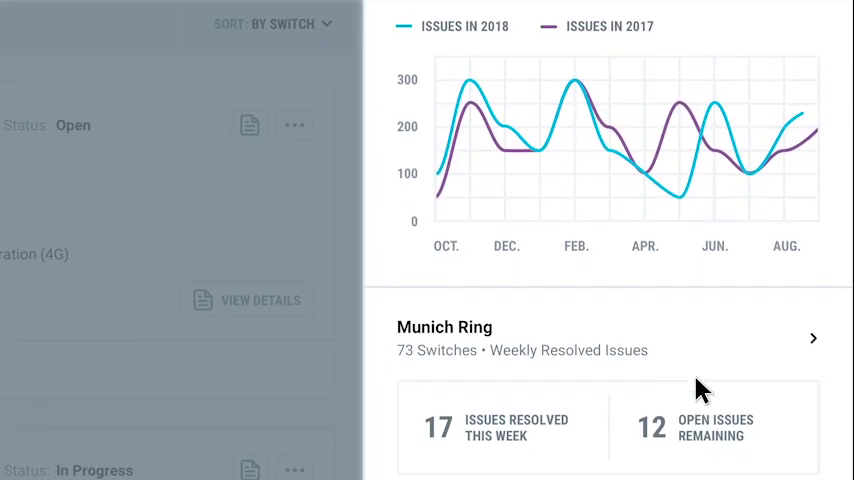
# - Tick Predicted Issues in the issue filter and expand the PPMZ---SW---723 frog displacement issue
pyautogui.scroll(-3)
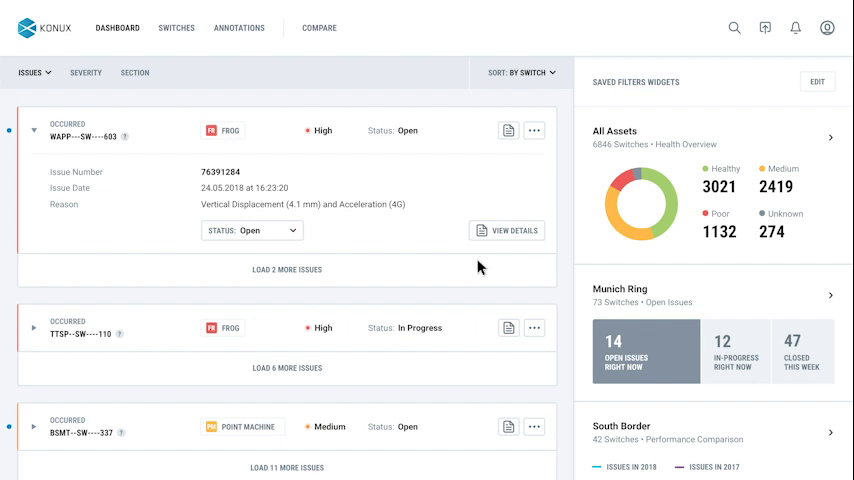
pyautogui.click(33, 129)
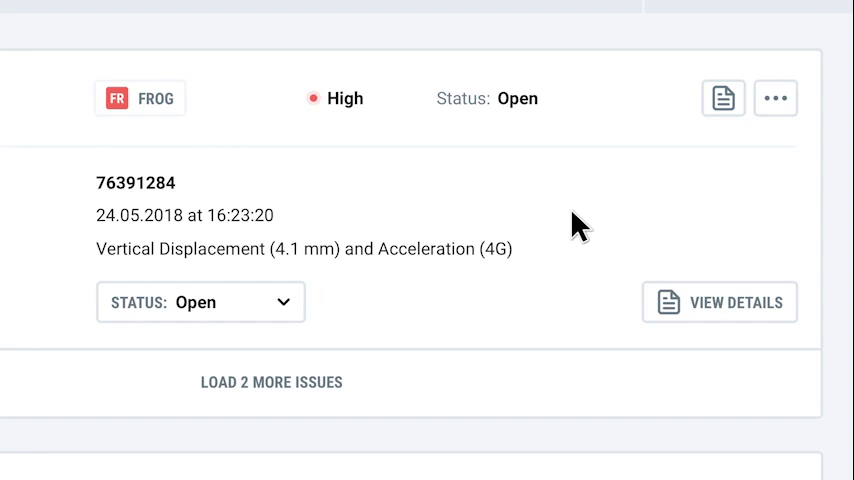
pyautogui.click(775, 98)
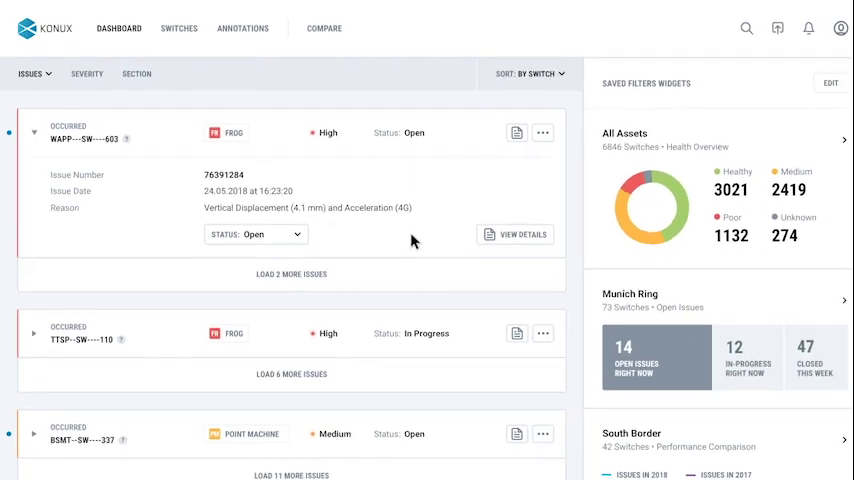
pyautogui.click(35, 73)
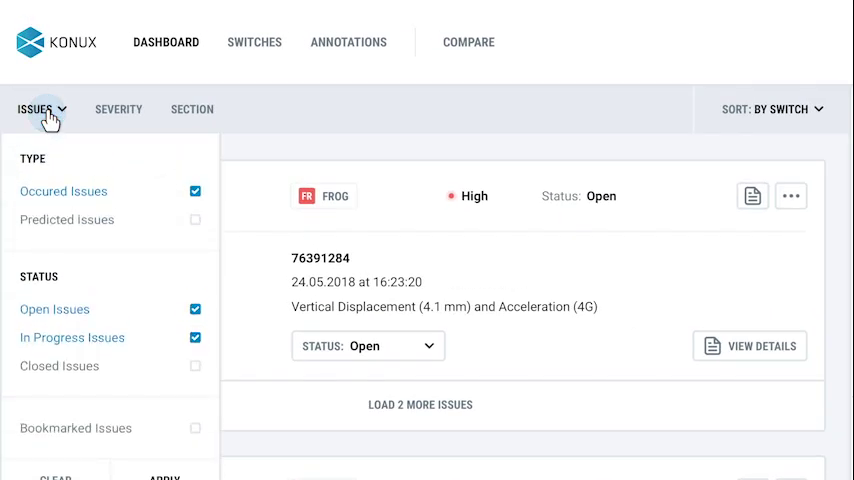
pyautogui.click(195, 219)
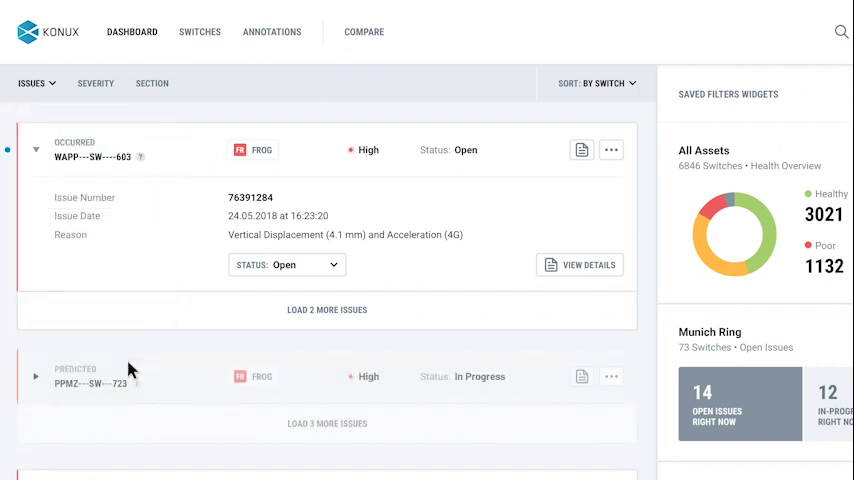
pyautogui.scroll(-3)
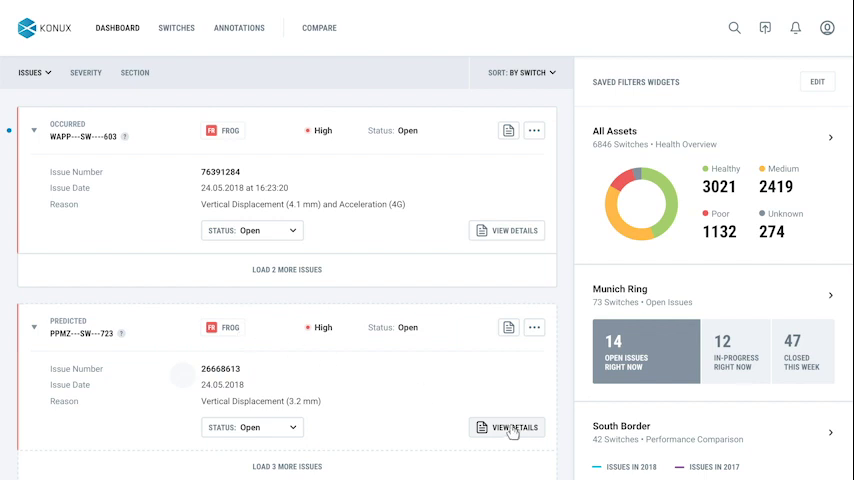
# - View PPMZ---SW---723 details and reach its frog displacement graph with prediction and threshold
pyautogui.click(512, 427)
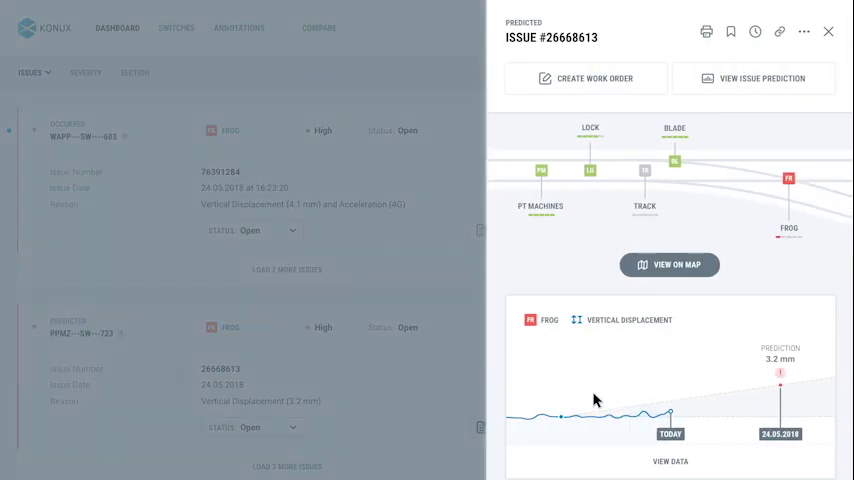
pyautogui.scroll(-3)
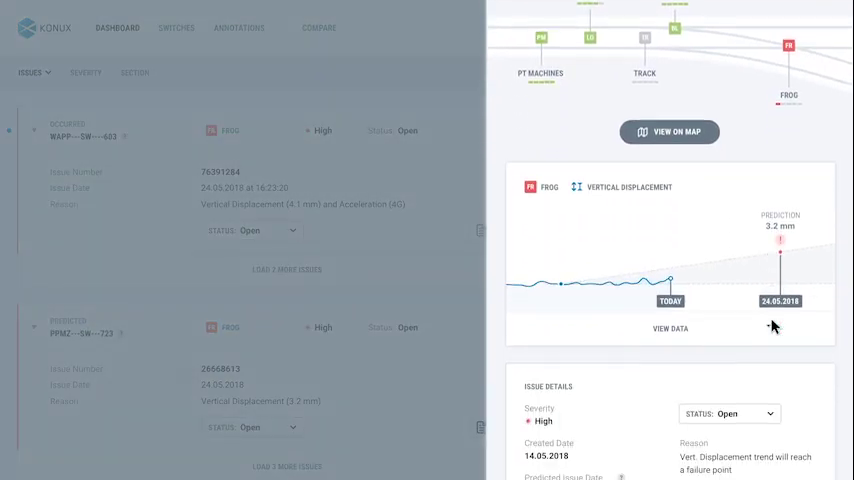
pyautogui.scroll(-3)
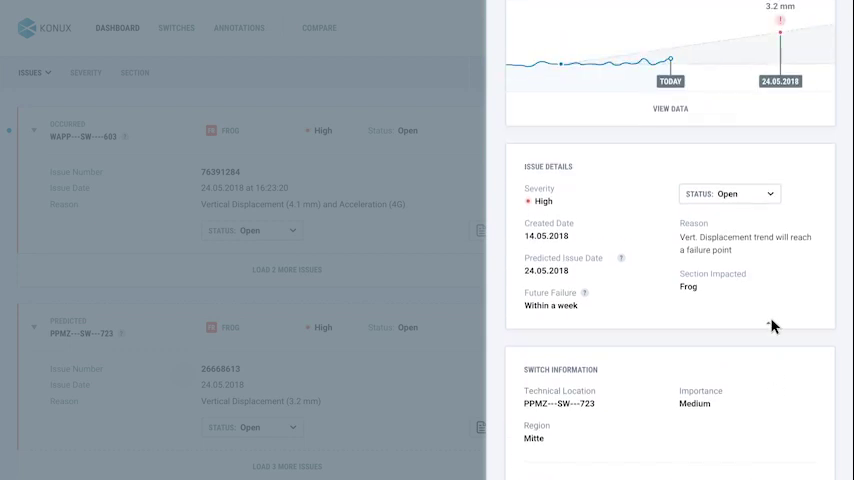
pyautogui.scroll(-3)
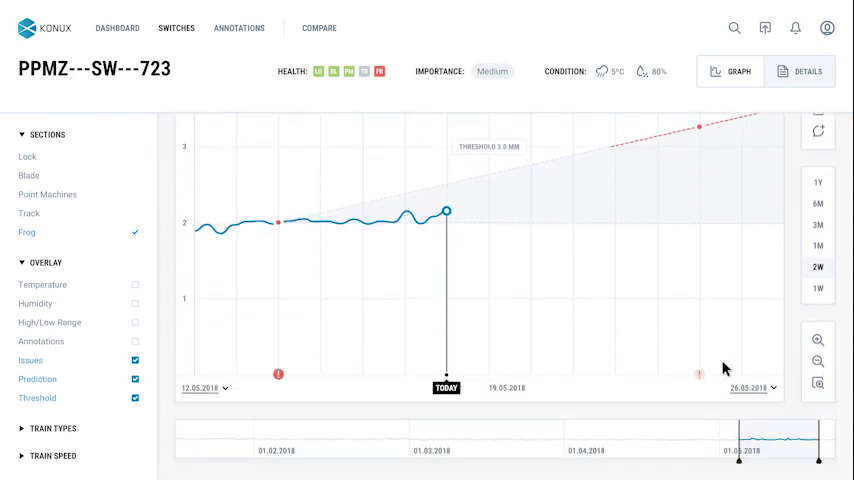
# - Return to the Dashboard to receive the PPMZ---SW---723 maintenance notice
pyautogui.click(698, 378)
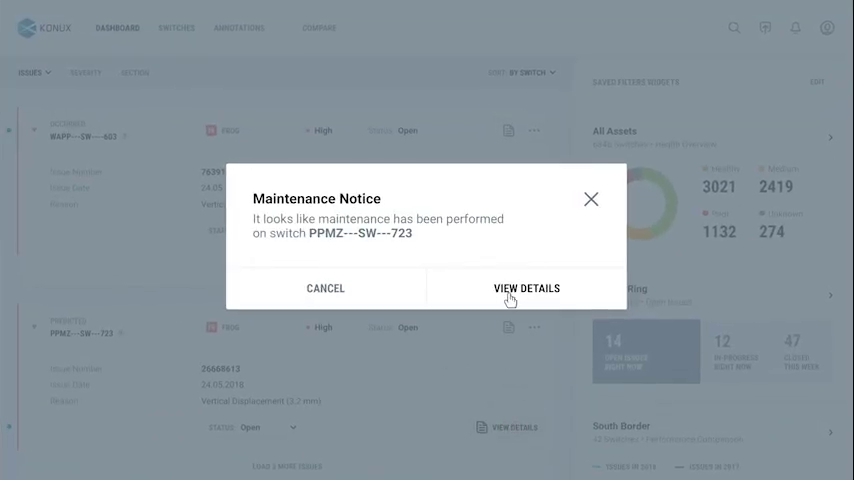
# - From the maintenance notice details, set the issue Status to Closed and export the report
pyautogui.click(526, 288)
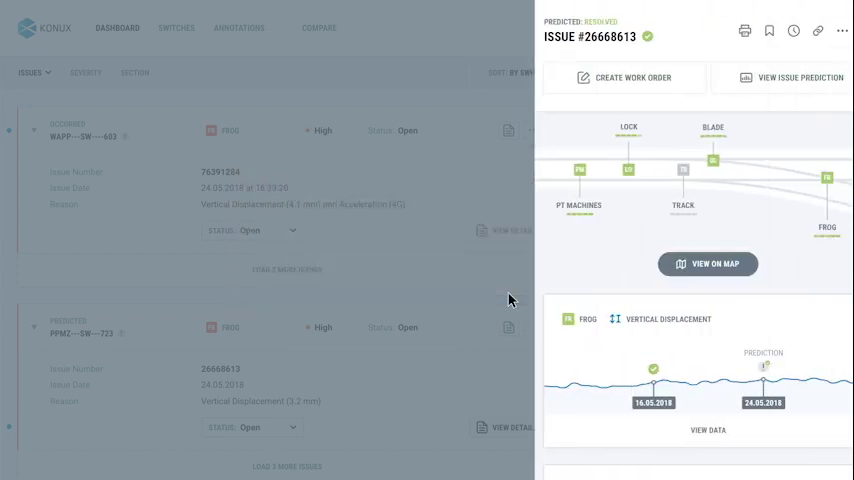
pyautogui.scroll(-3)
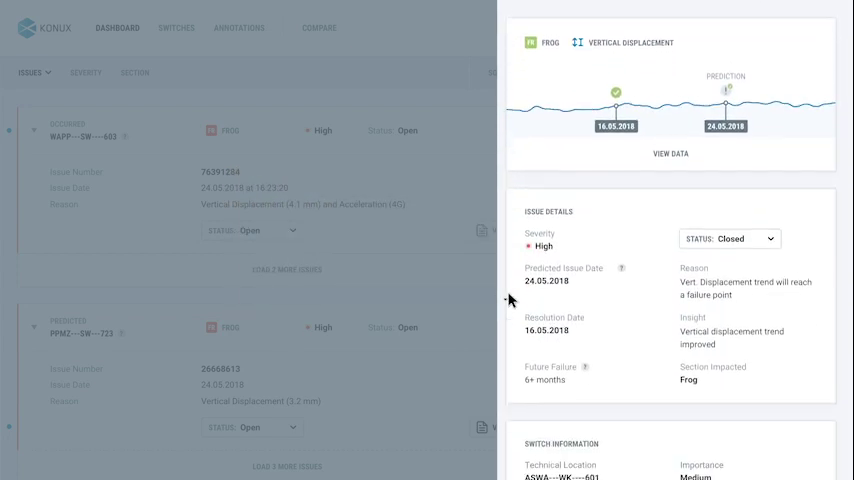
pyautogui.click(730, 238)
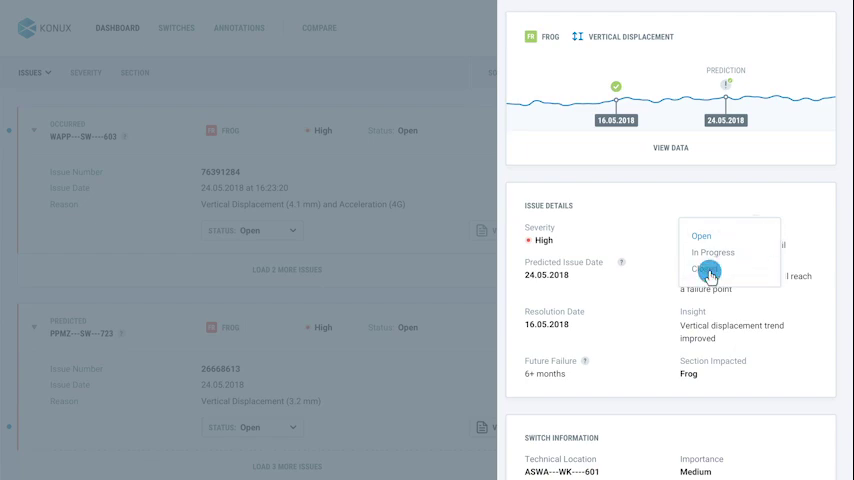
pyautogui.click(707, 270)
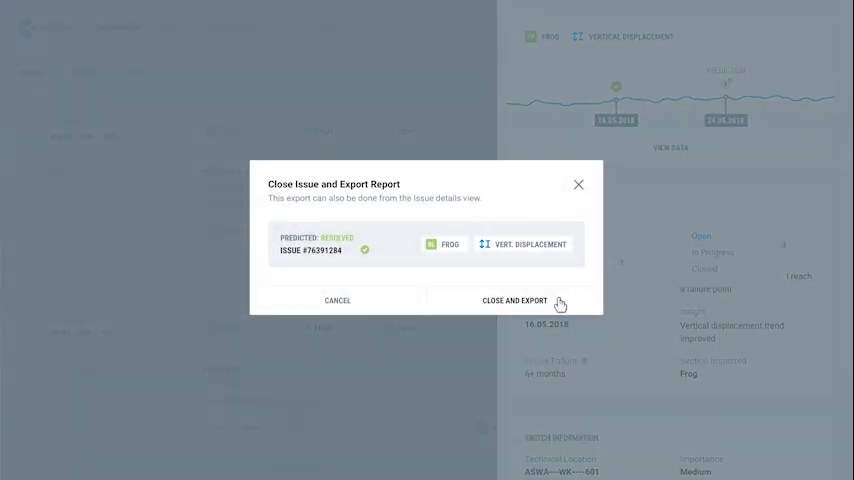
pyautogui.click(515, 300)
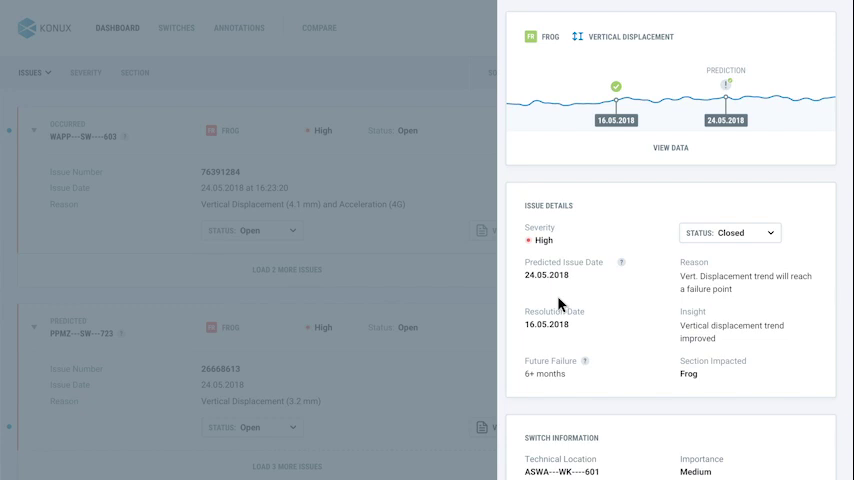